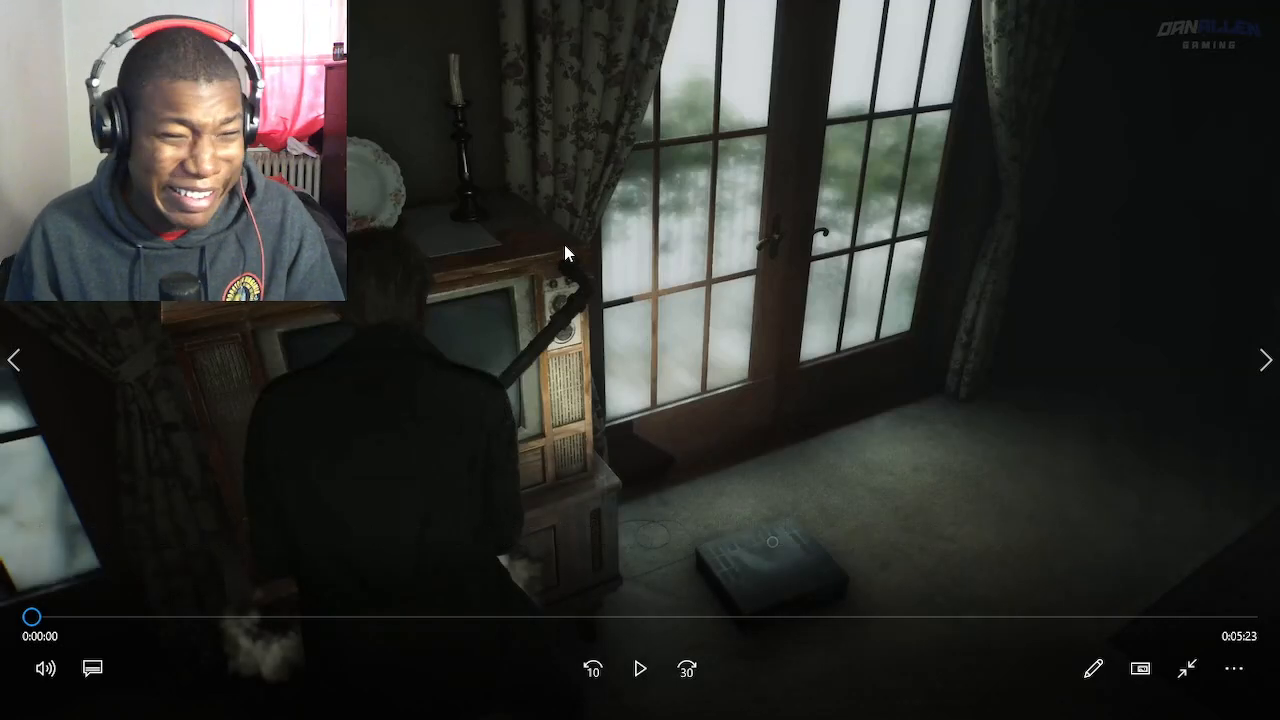
Start playback of the gameplay reaction video with the facecam overlay.
click(640, 668)
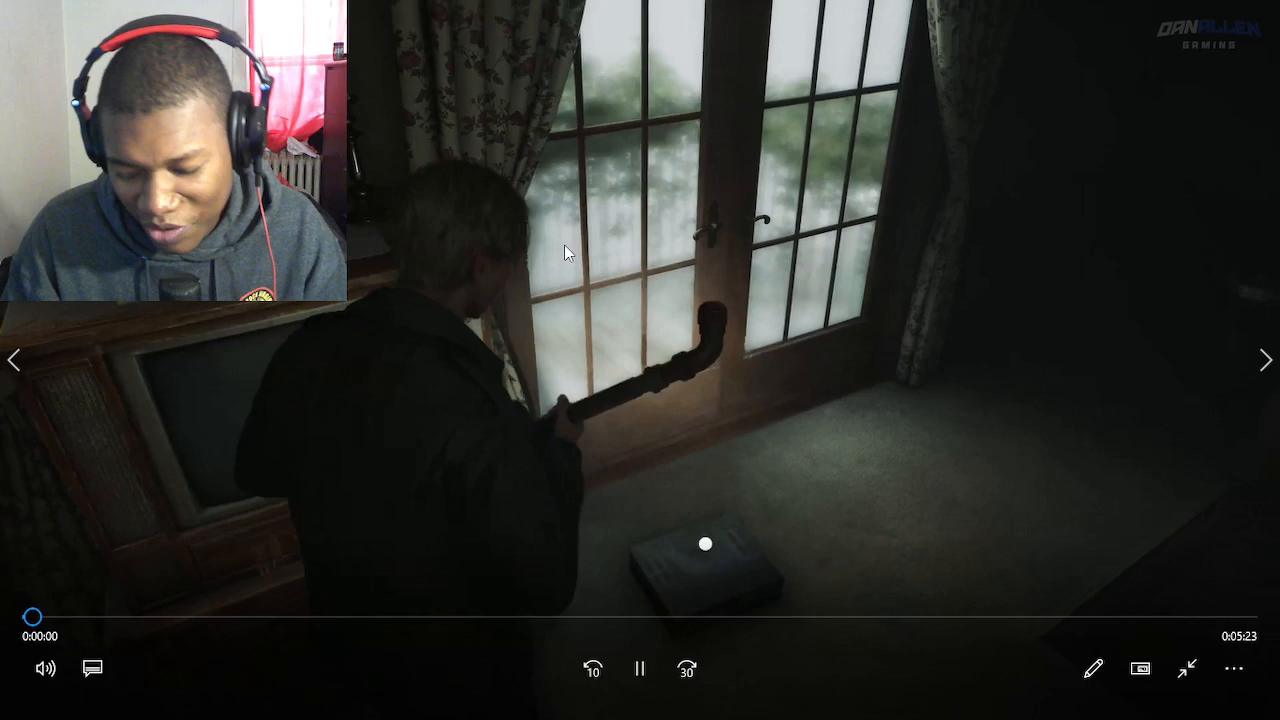